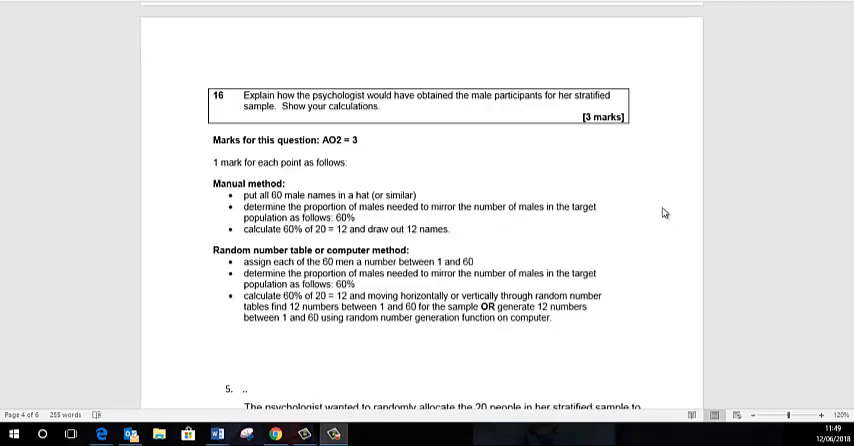
mouse_move(662, 212)
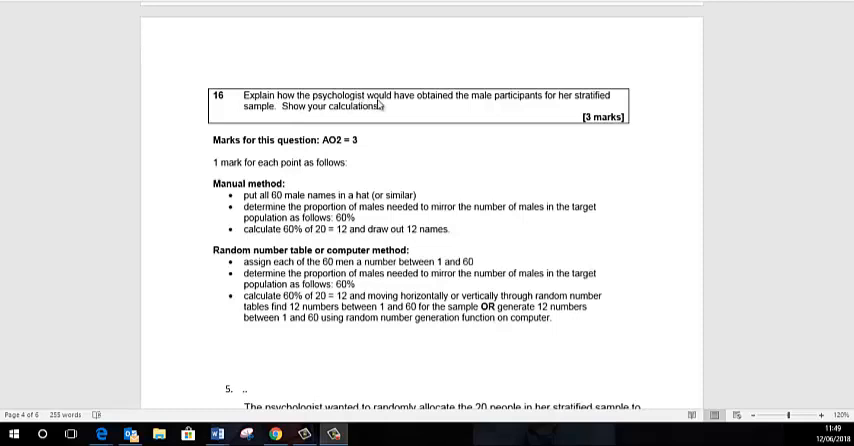
mouse_move(496, 108)
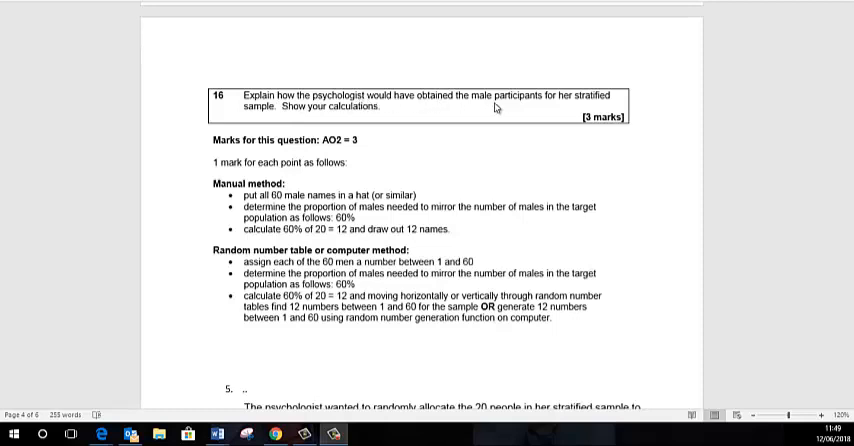
mouse_move(312, 112)
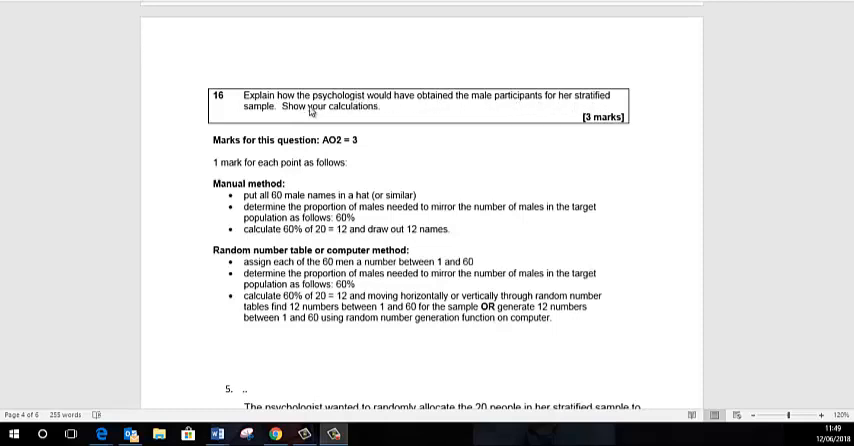
mouse_move(388, 122)
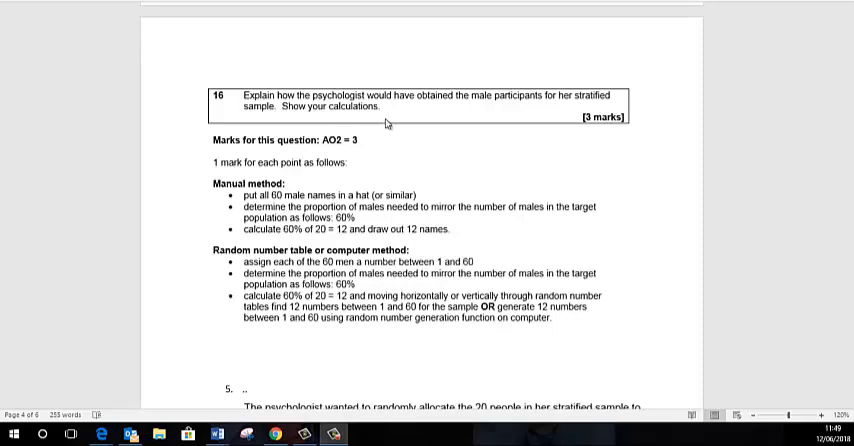
mouse_move(630, 164)
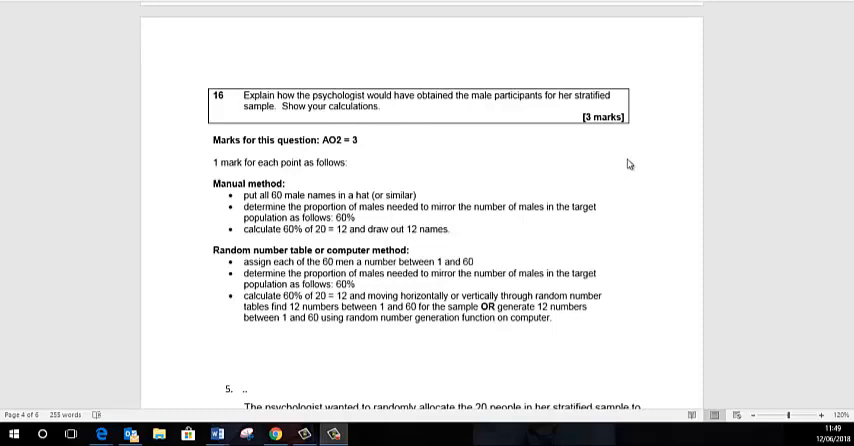
scroll(up, 3)
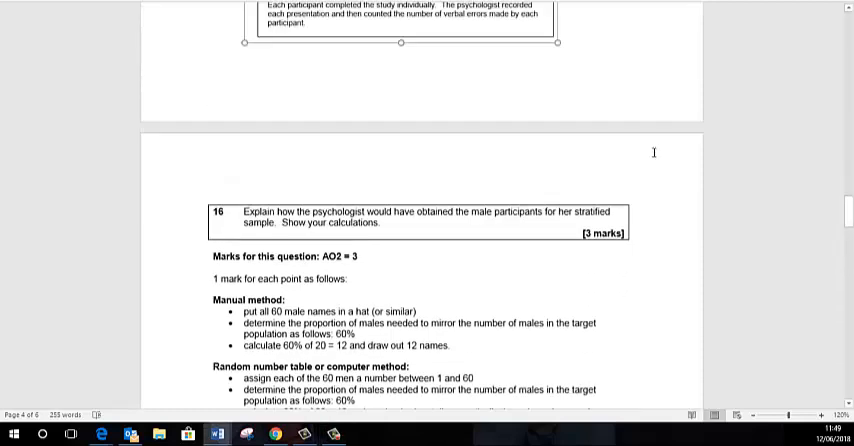
scroll(up, 3)
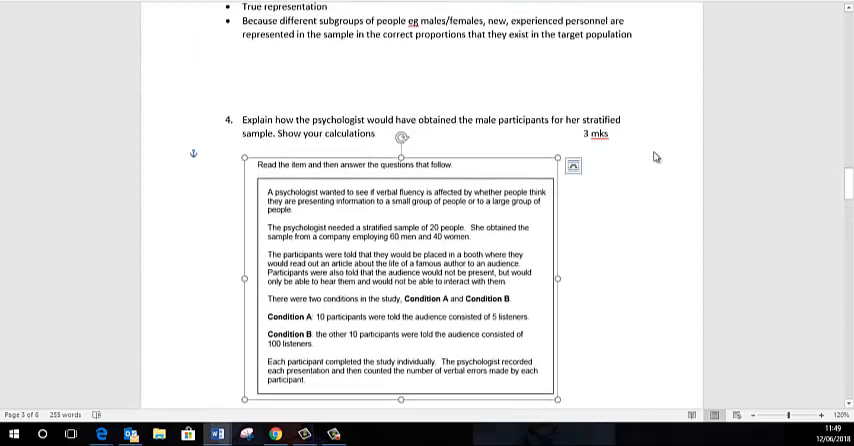
scroll(up, 3)
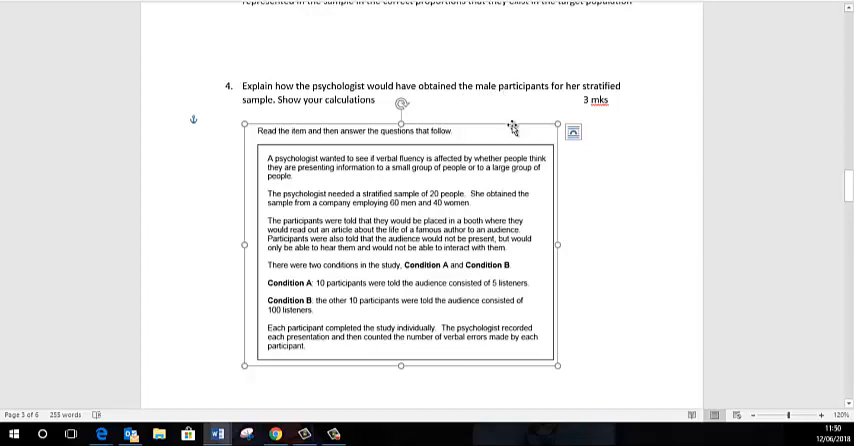
mouse_move(318, 204)
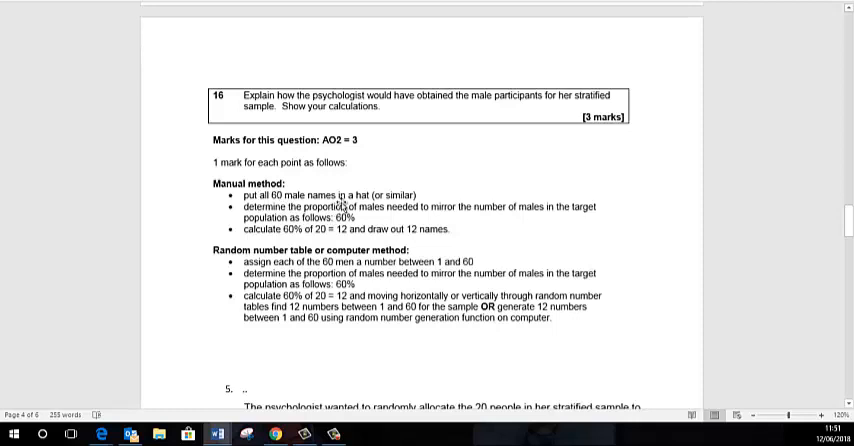
mouse_move(464, 224)
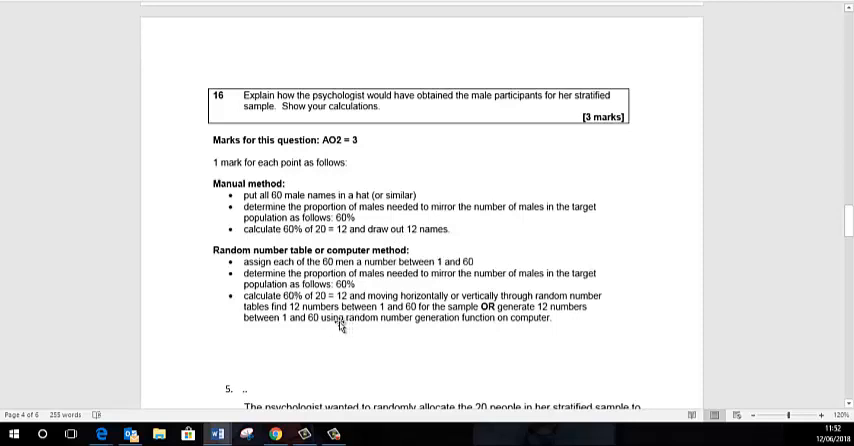
mouse_move(350, 312)
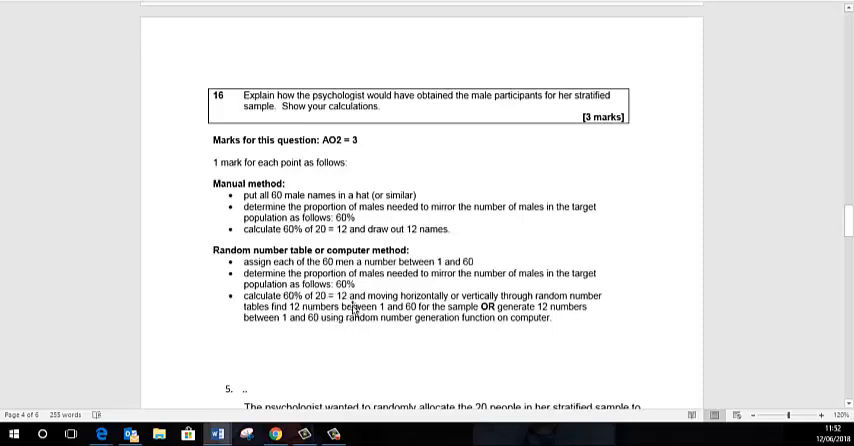
mouse_move(504, 240)
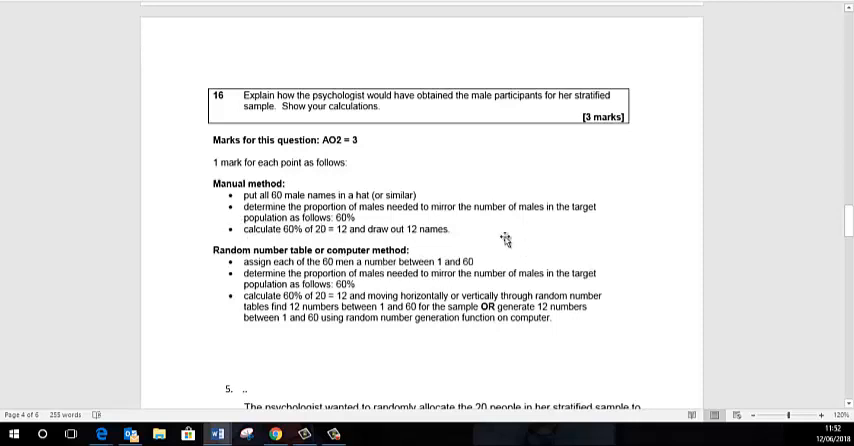
mouse_move(392, 332)
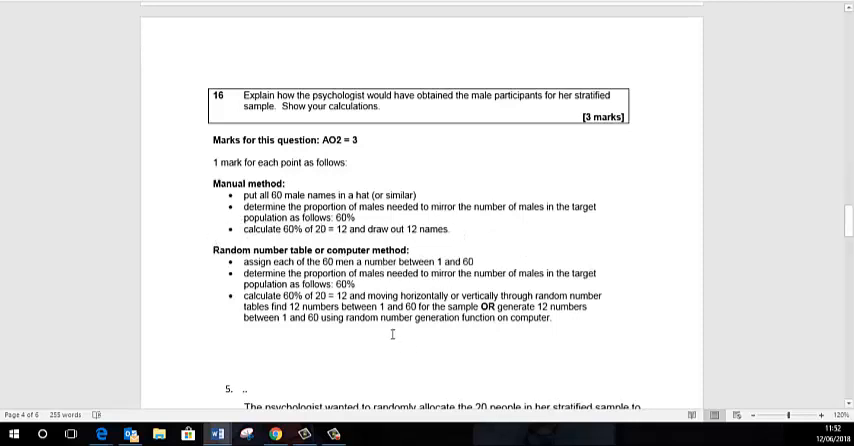